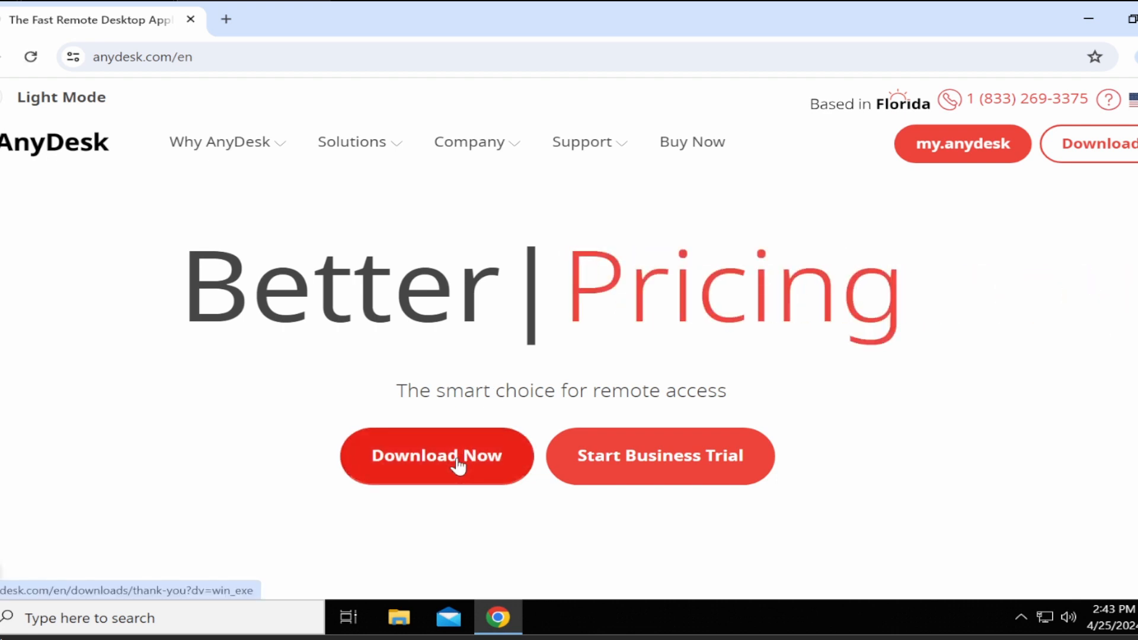
# - Download AnyDesk.exe from anydesk.com and save it to the Downloads folder
pyautogui.click(436, 455)
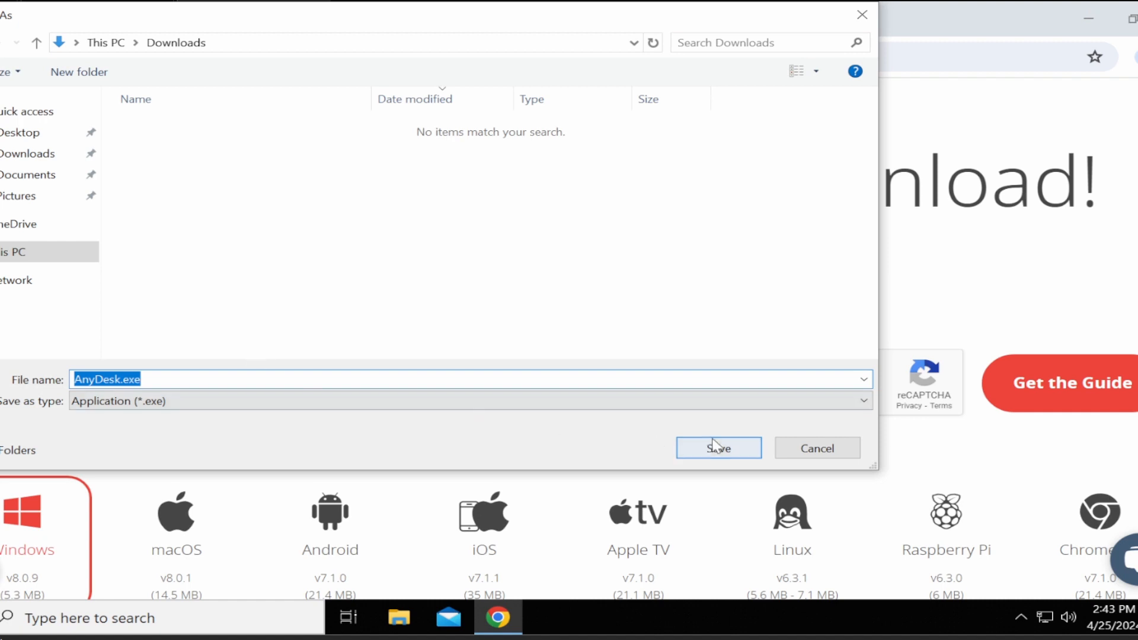
pyautogui.click(718, 448)
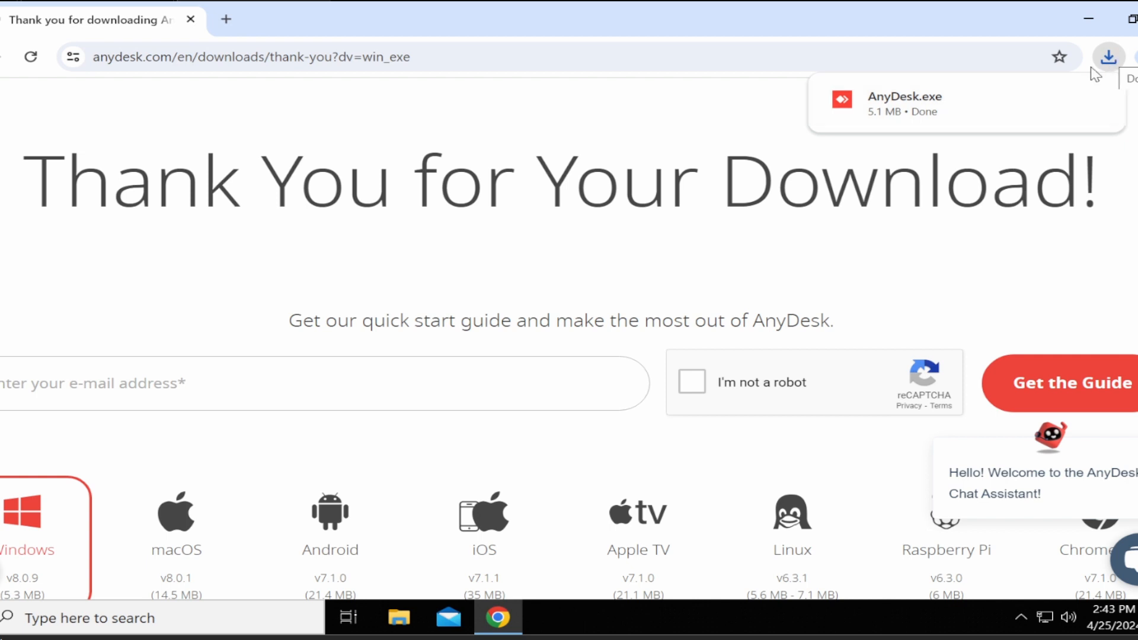
# - Search the taskbar for 'remove' to surface Add or remove programs
pyautogui.click(900, 97)
pyautogui.write('remove')
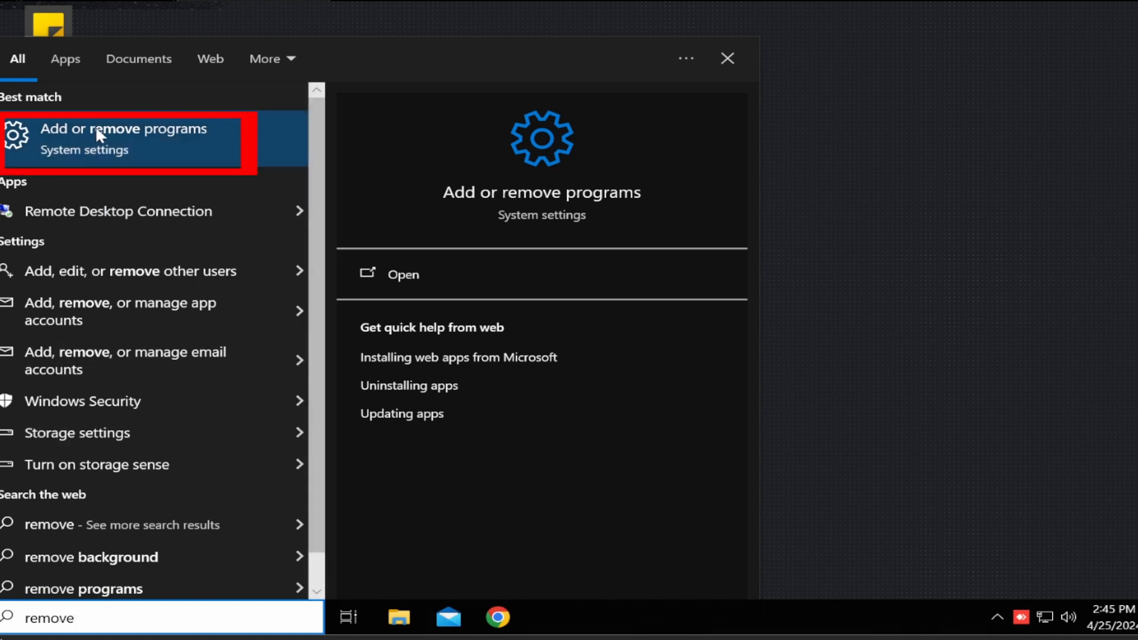
# - Select AnyDesk in Apps & features and choose Uninstall
pyautogui.click(118, 133)
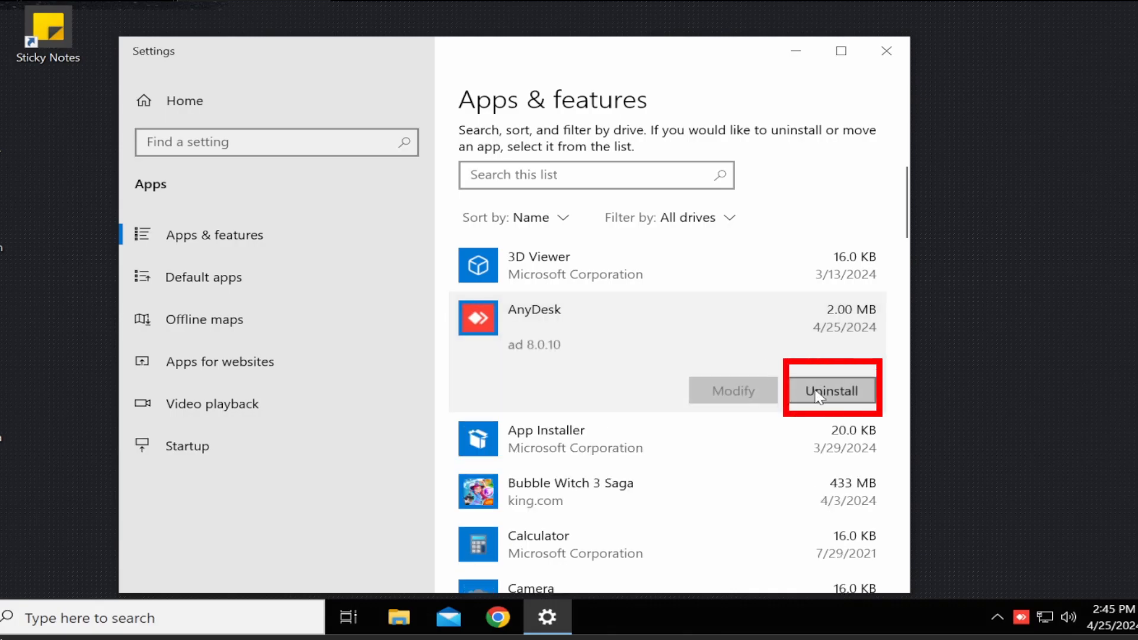
pyautogui.click(832, 391)
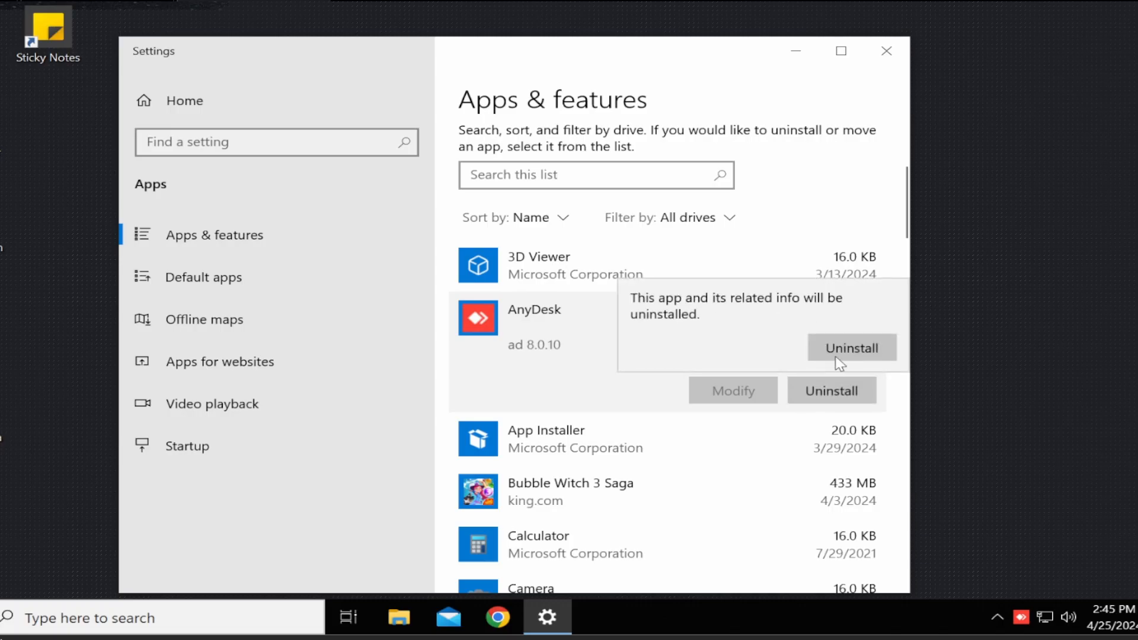
# - Confirm uninstall with UAC approval, remove configuration files too, and dismiss the 'has been removed' notice
pyautogui.click(851, 347)
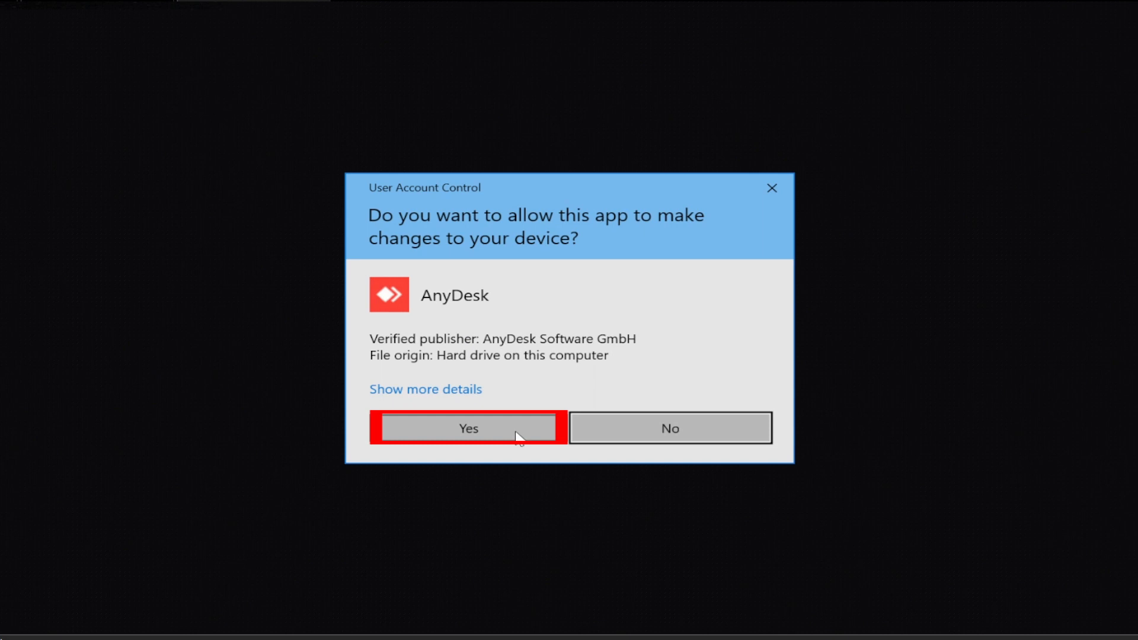
pyautogui.click(468, 427)
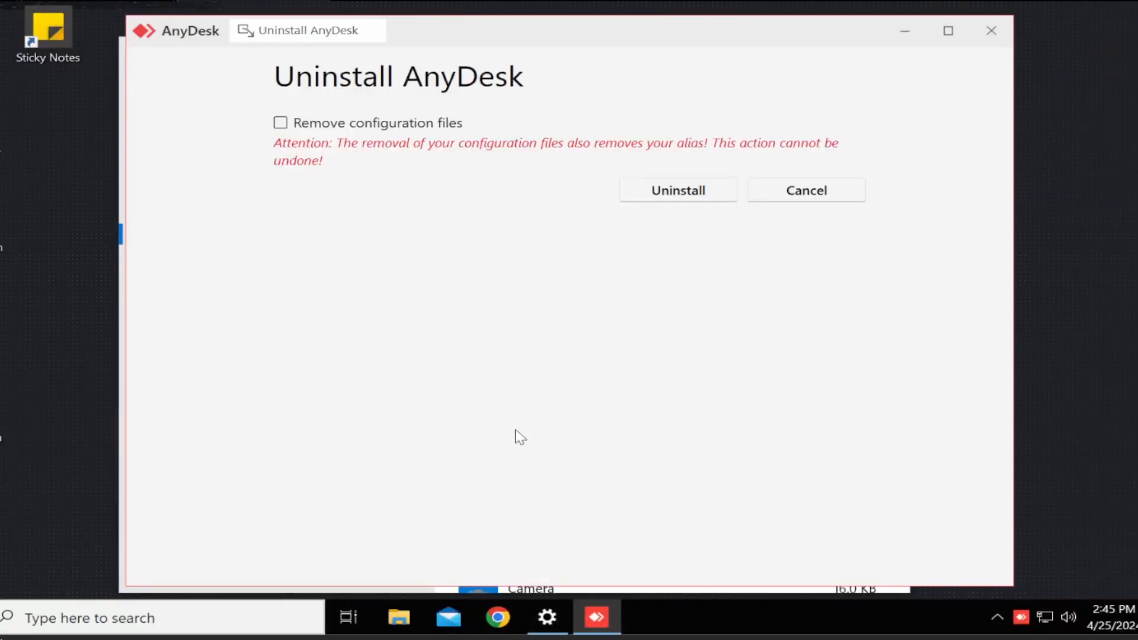
pyautogui.click(280, 122)
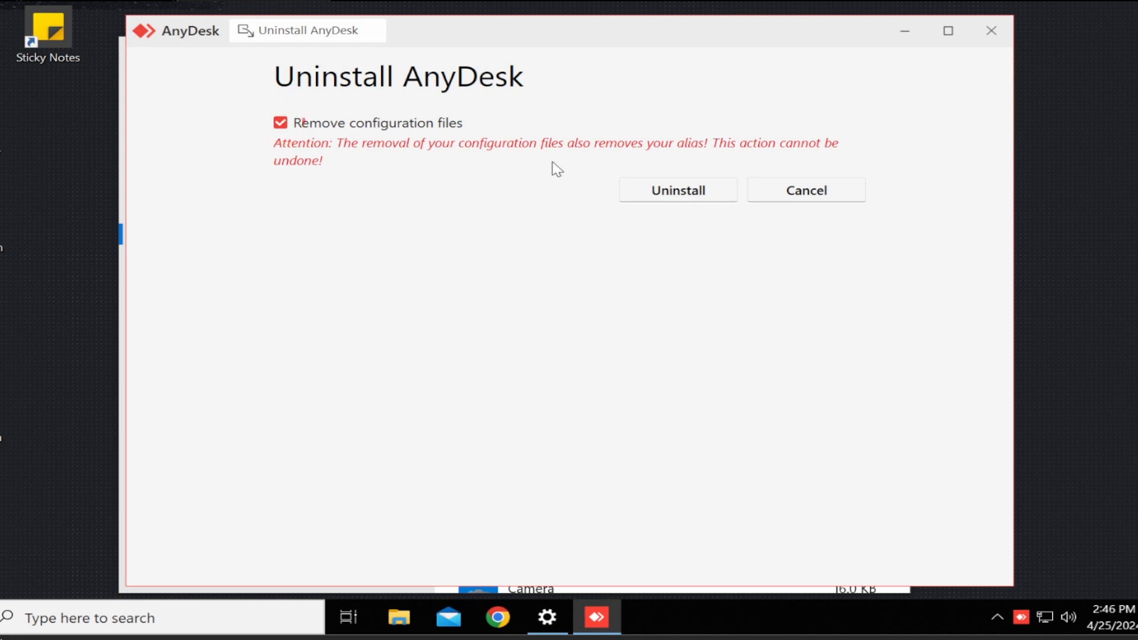
pyautogui.click(677, 189)
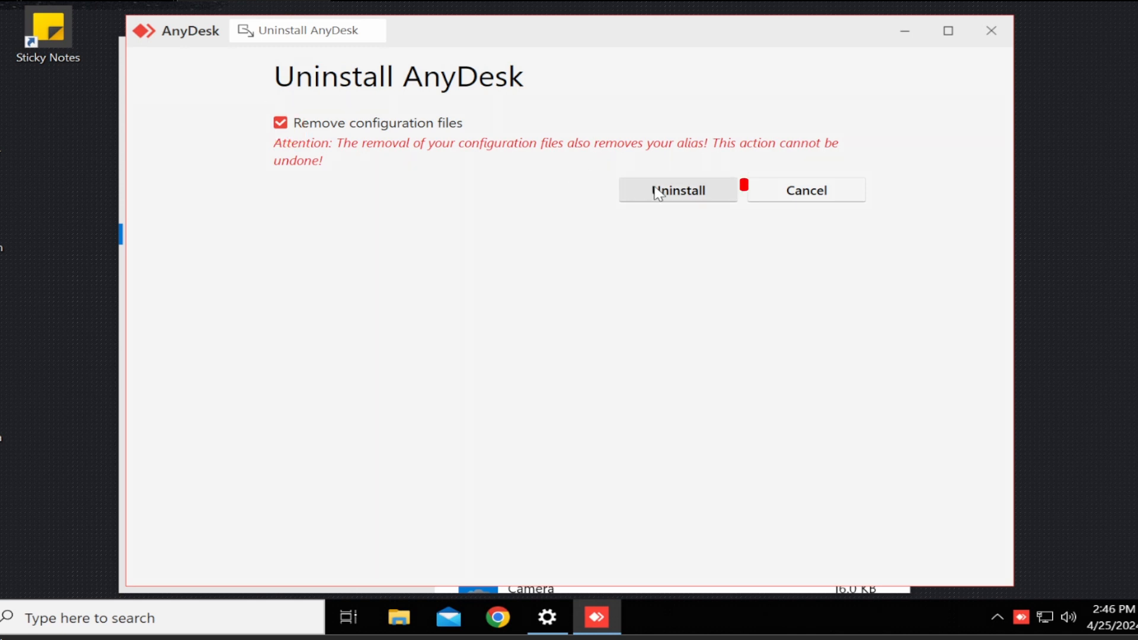
pyautogui.click(678, 189)
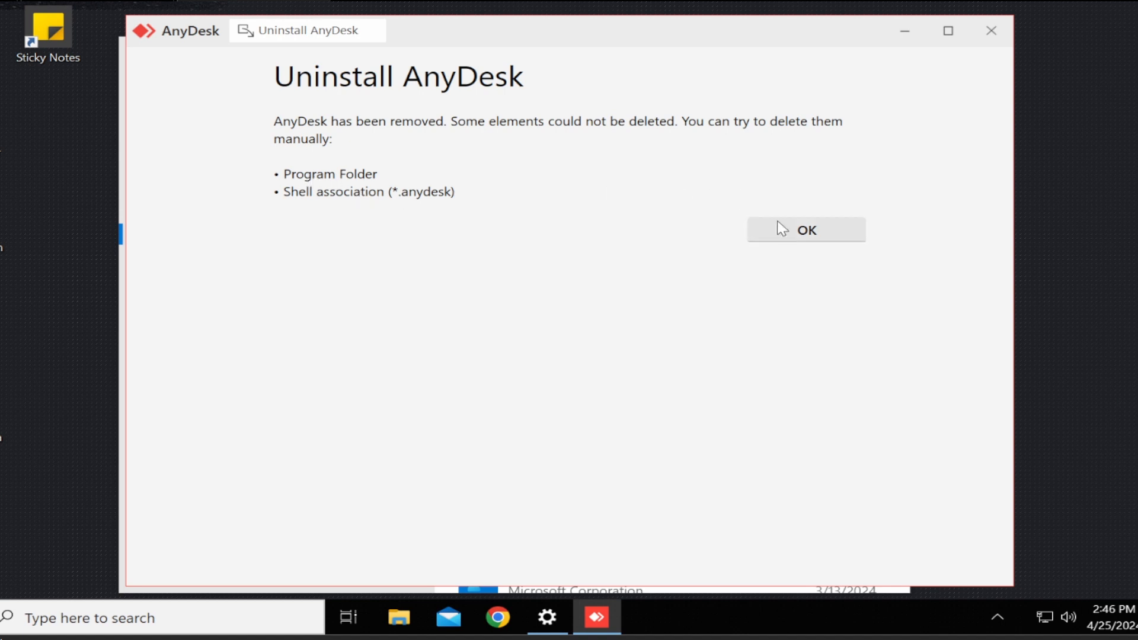
pyautogui.click(806, 230)
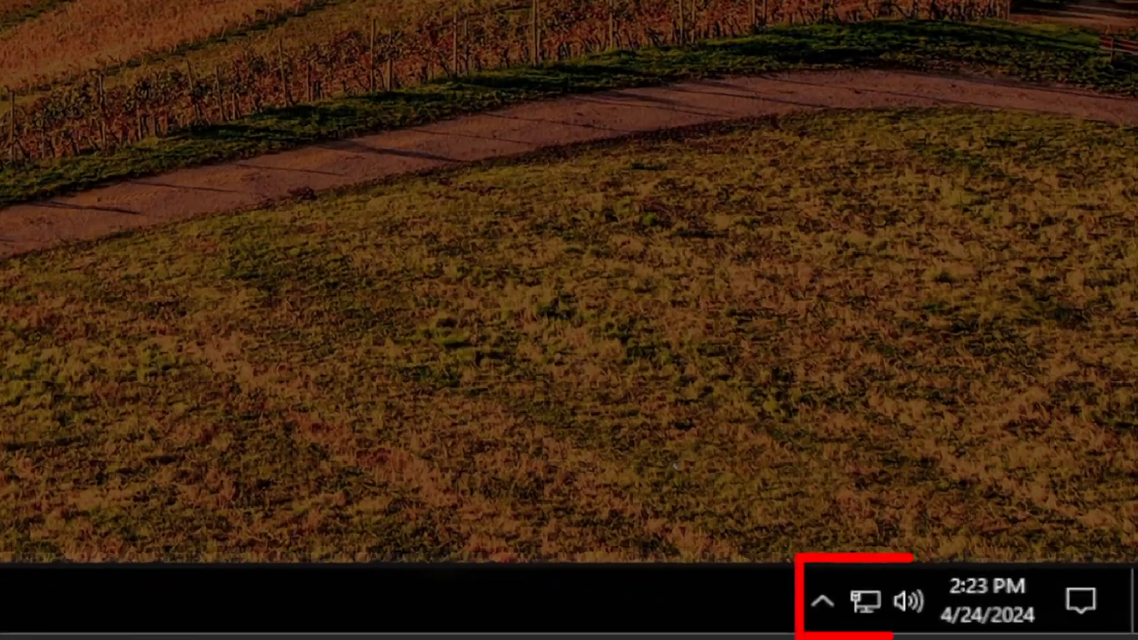